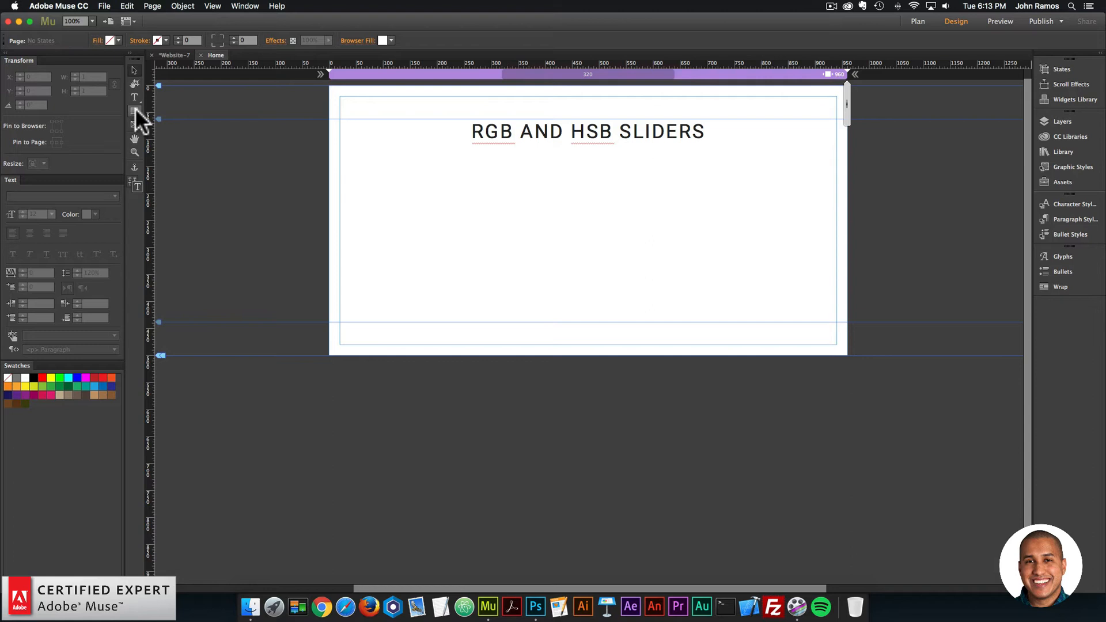
Step: Draw a square of about 247 px with the Rectangle tool below the heading
click(134, 111)
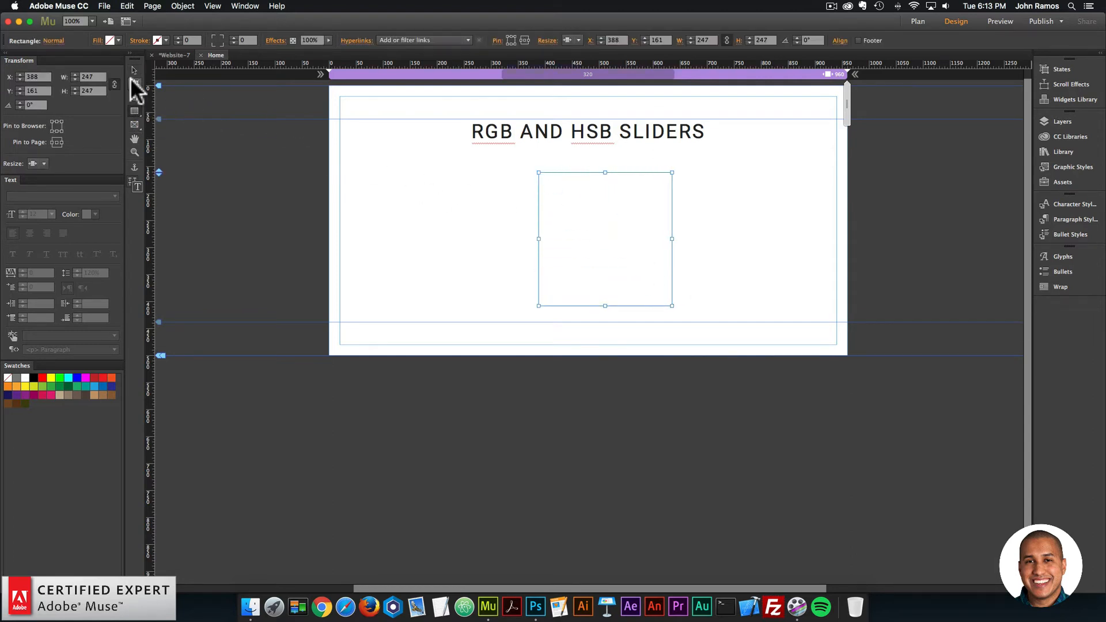
drag(605, 240, 588, 232)
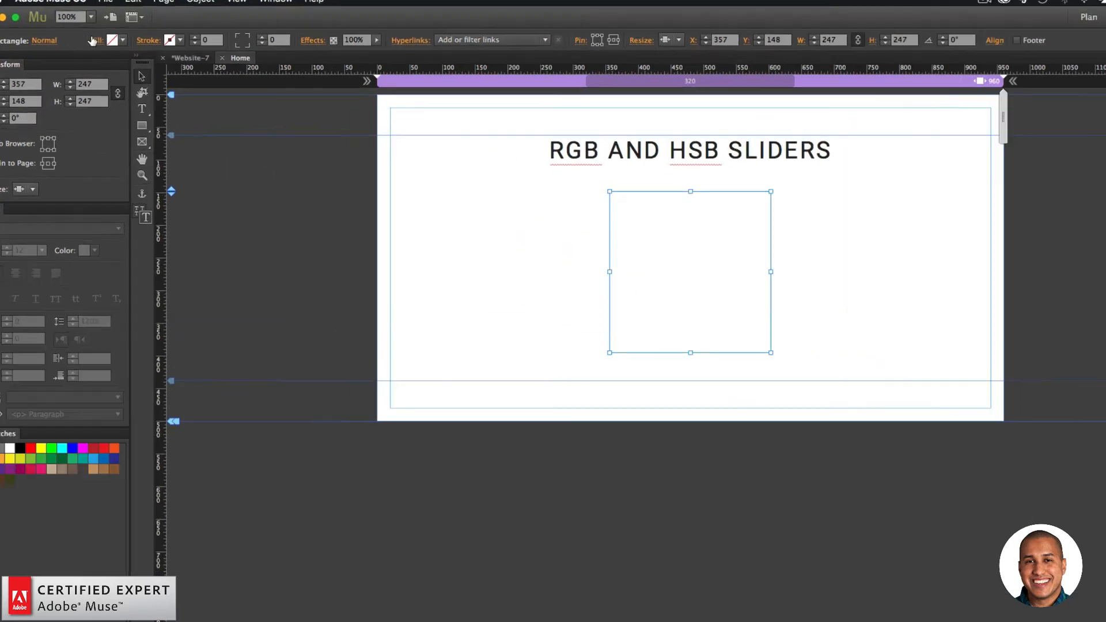
Step: Fill the square with the light blue swatch 29ABE2 (RGB 41, 171, 226)
click(124, 39)
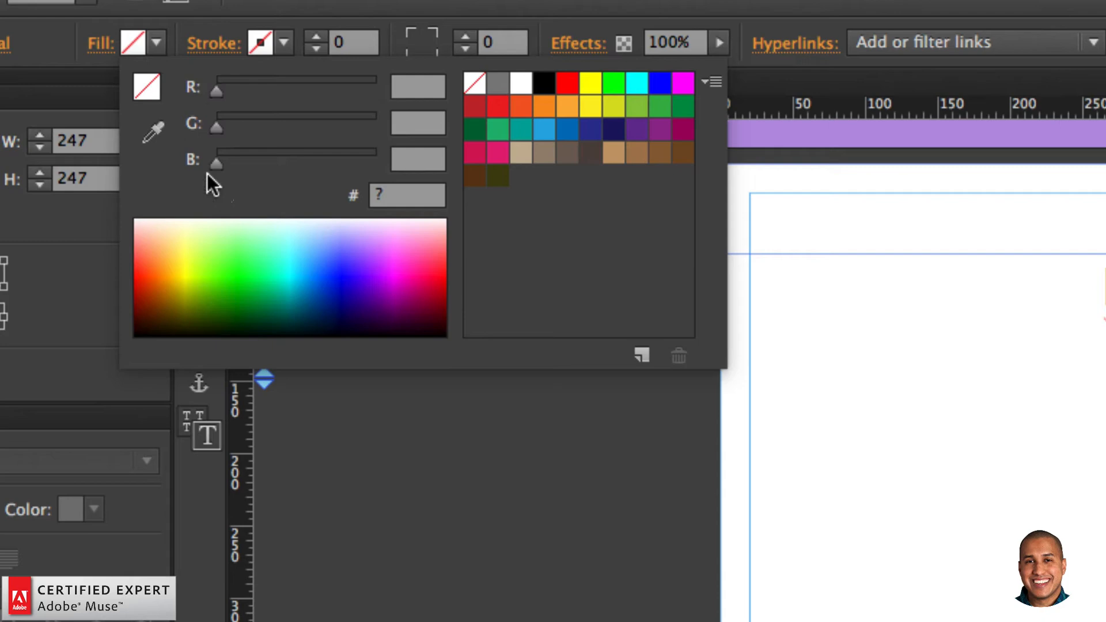
click(543, 128)
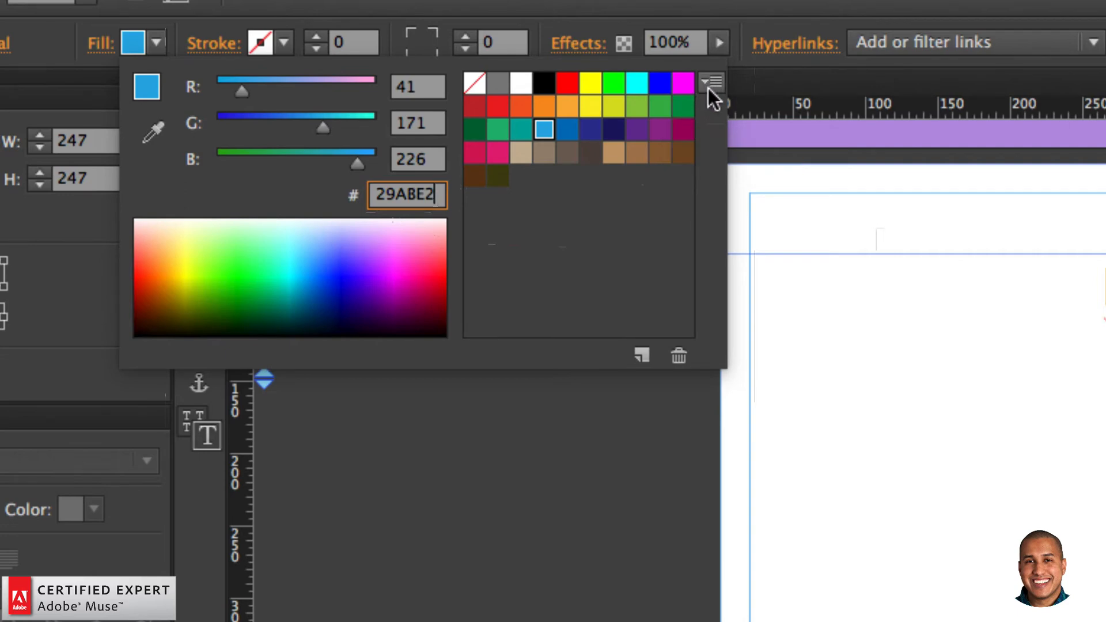
Step: Switch the Fill picker to HSB Sliders, showing the blue as H 197°, S 82%, B 89%
click(712, 83)
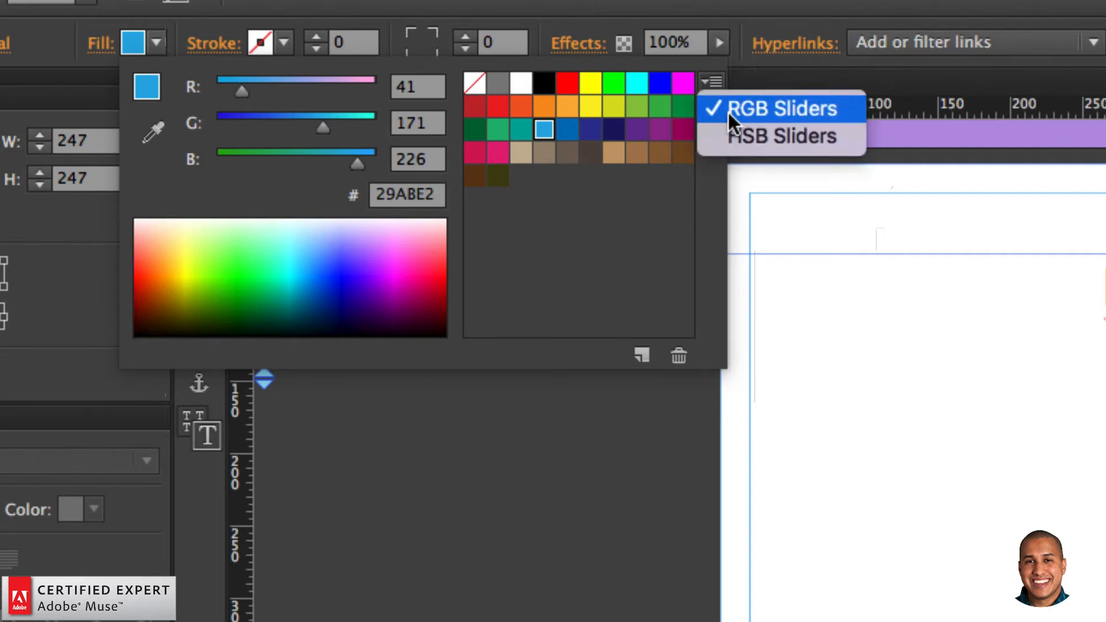
mouse_move(769, 149)
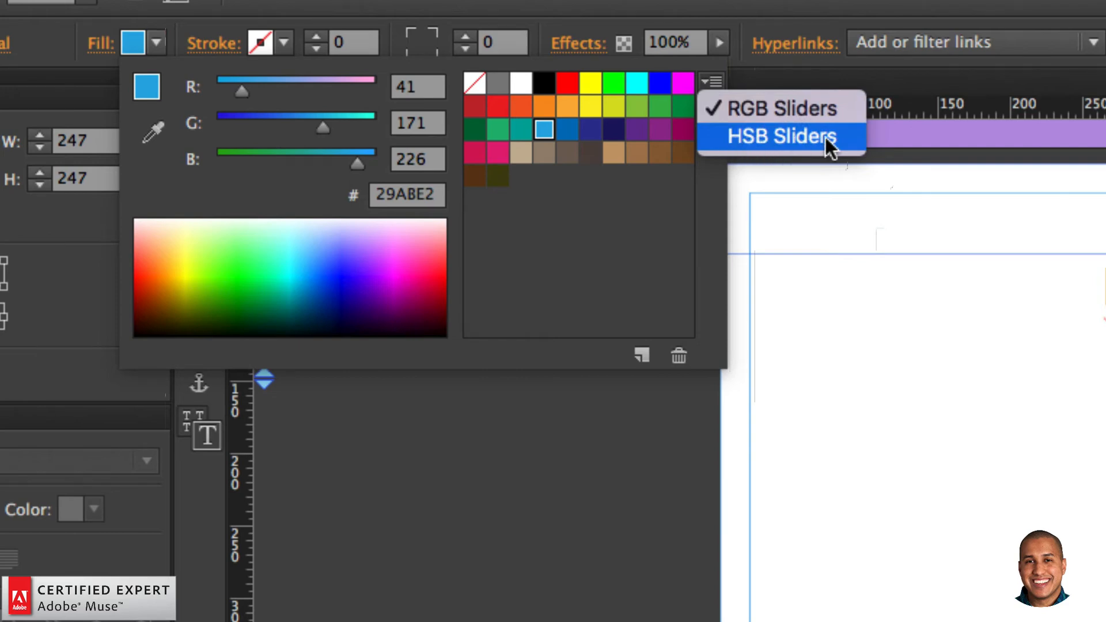
click(772, 136)
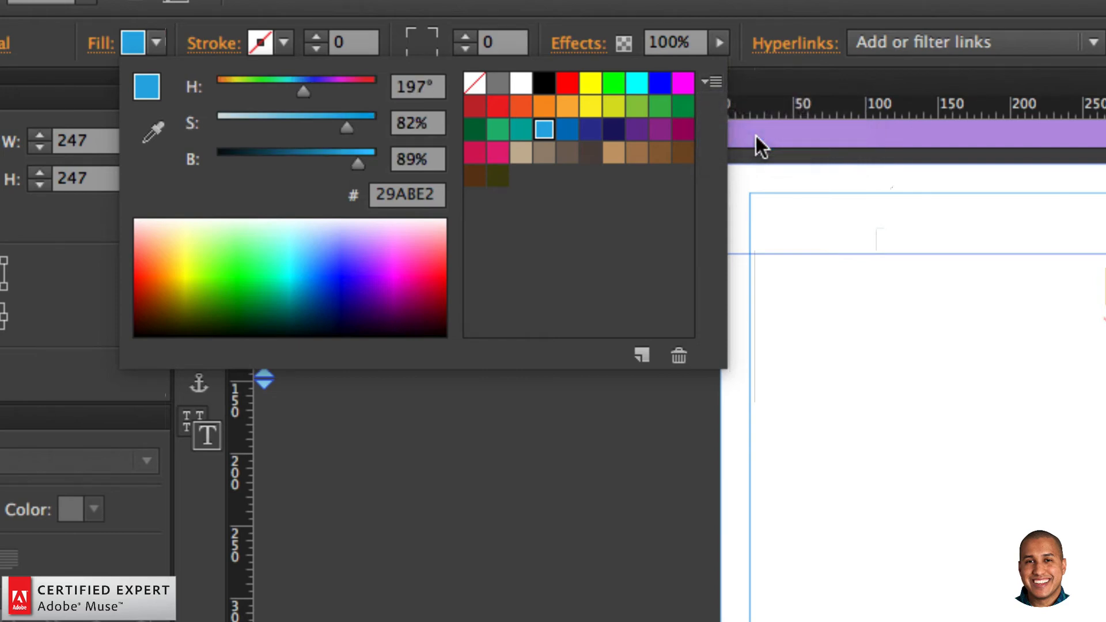
mouse_move(201, 95)
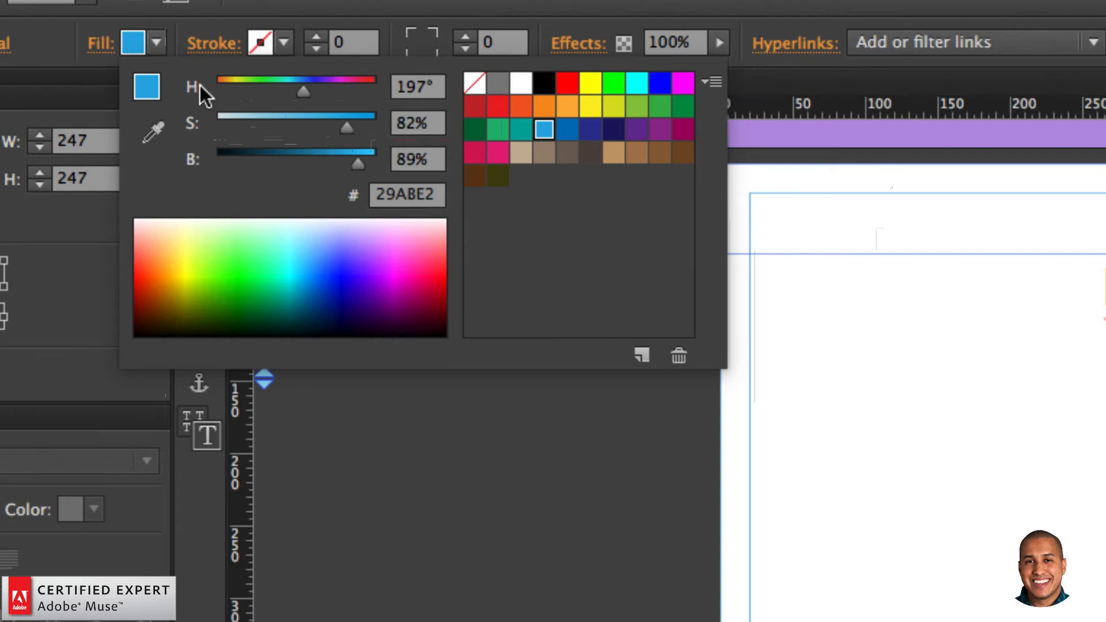
mouse_move(224, 109)
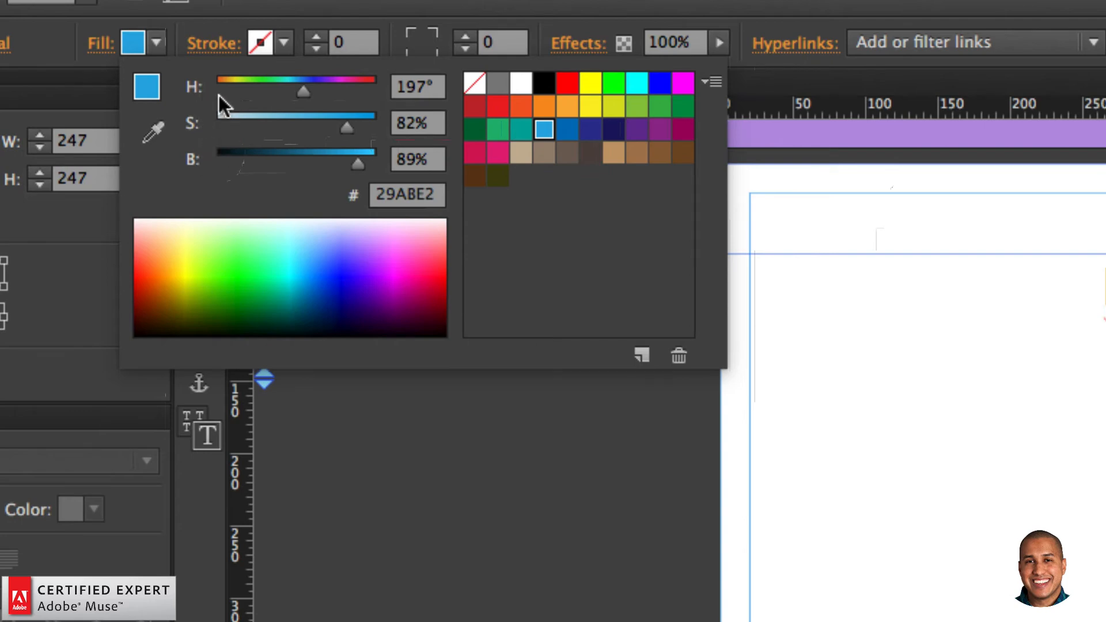
mouse_move(356, 132)
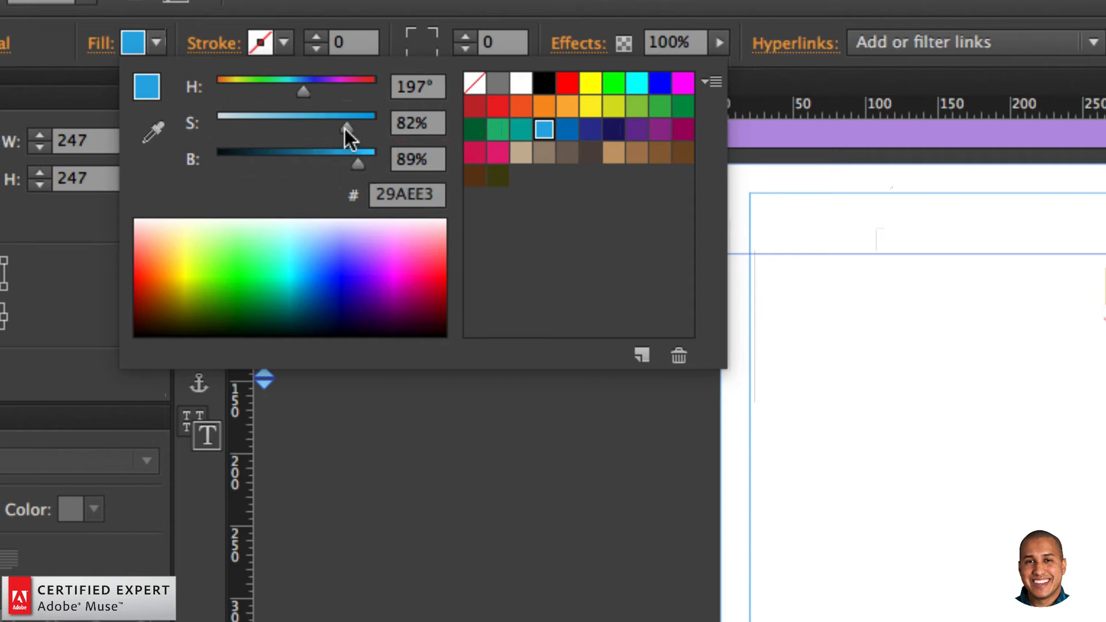
Step: Retune saturation and brightness to a lighter sky blue around hue 192°
drag(345, 131, 373, 131)
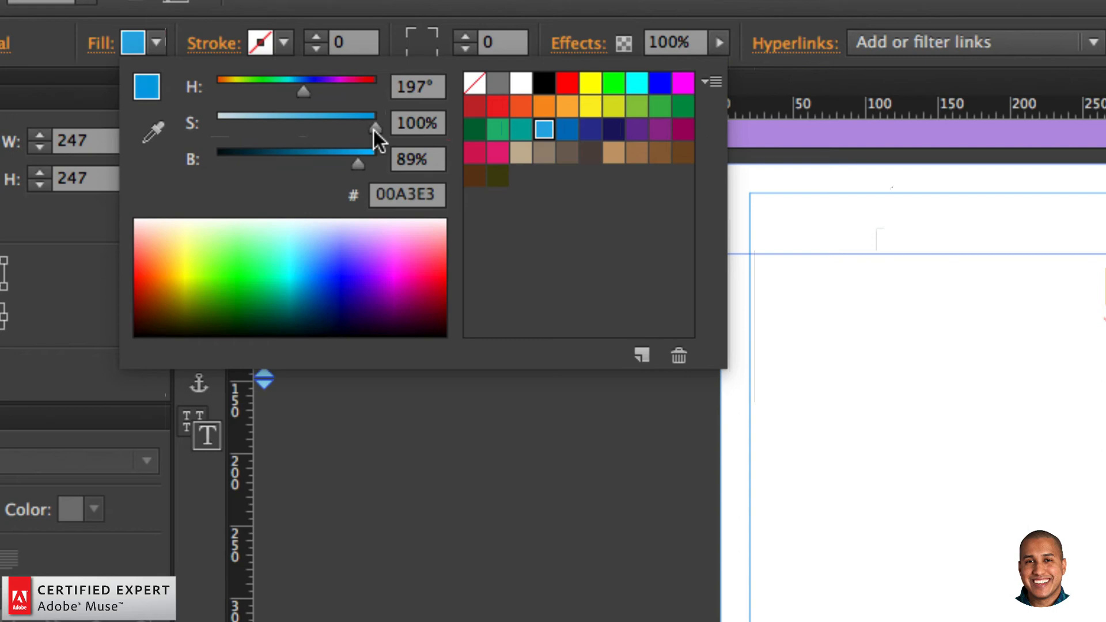
drag(359, 162, 329, 163)
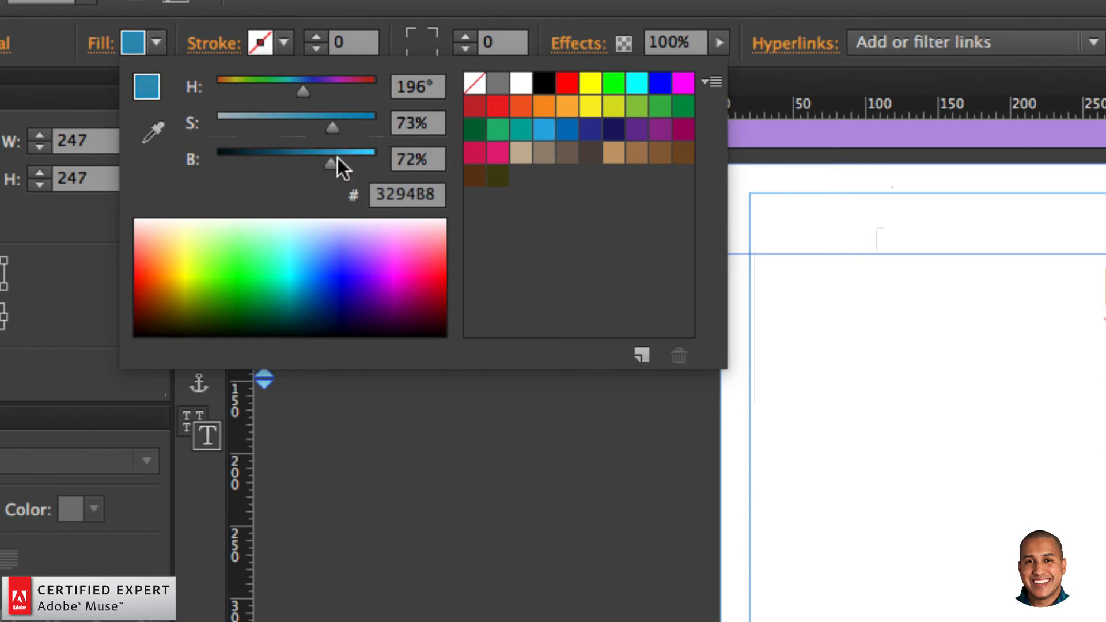
drag(330, 163, 370, 163)
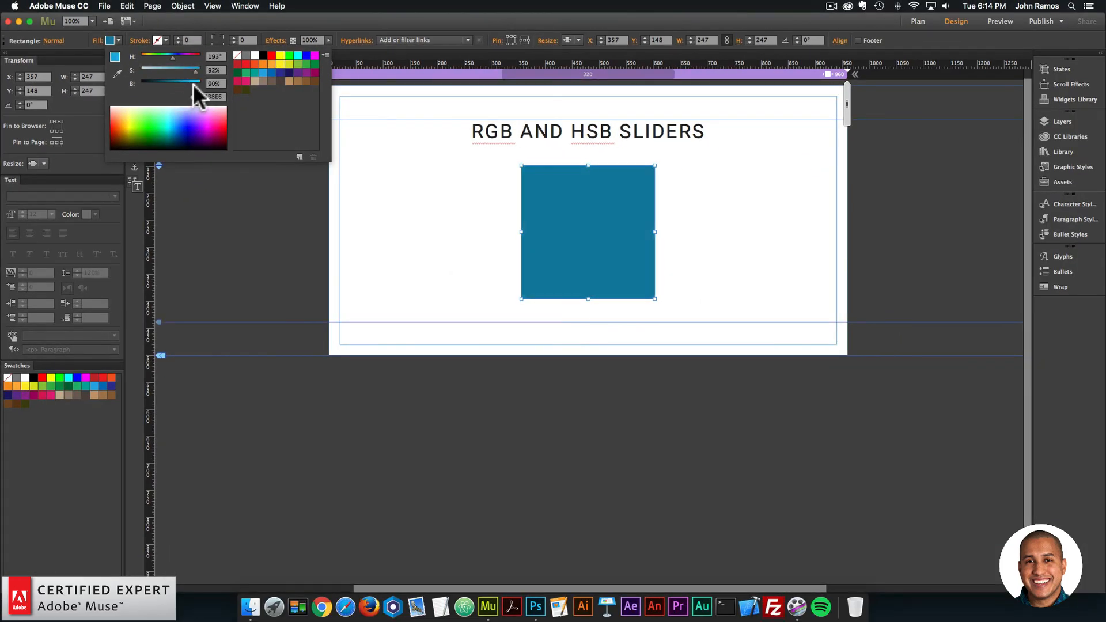
drag(193, 70, 172, 70)
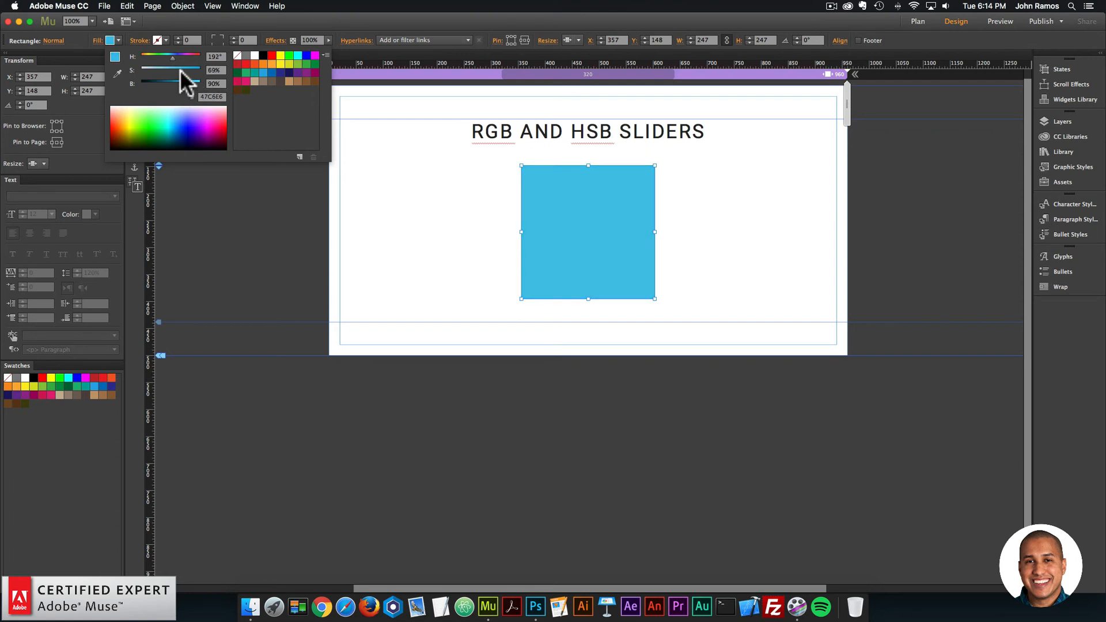